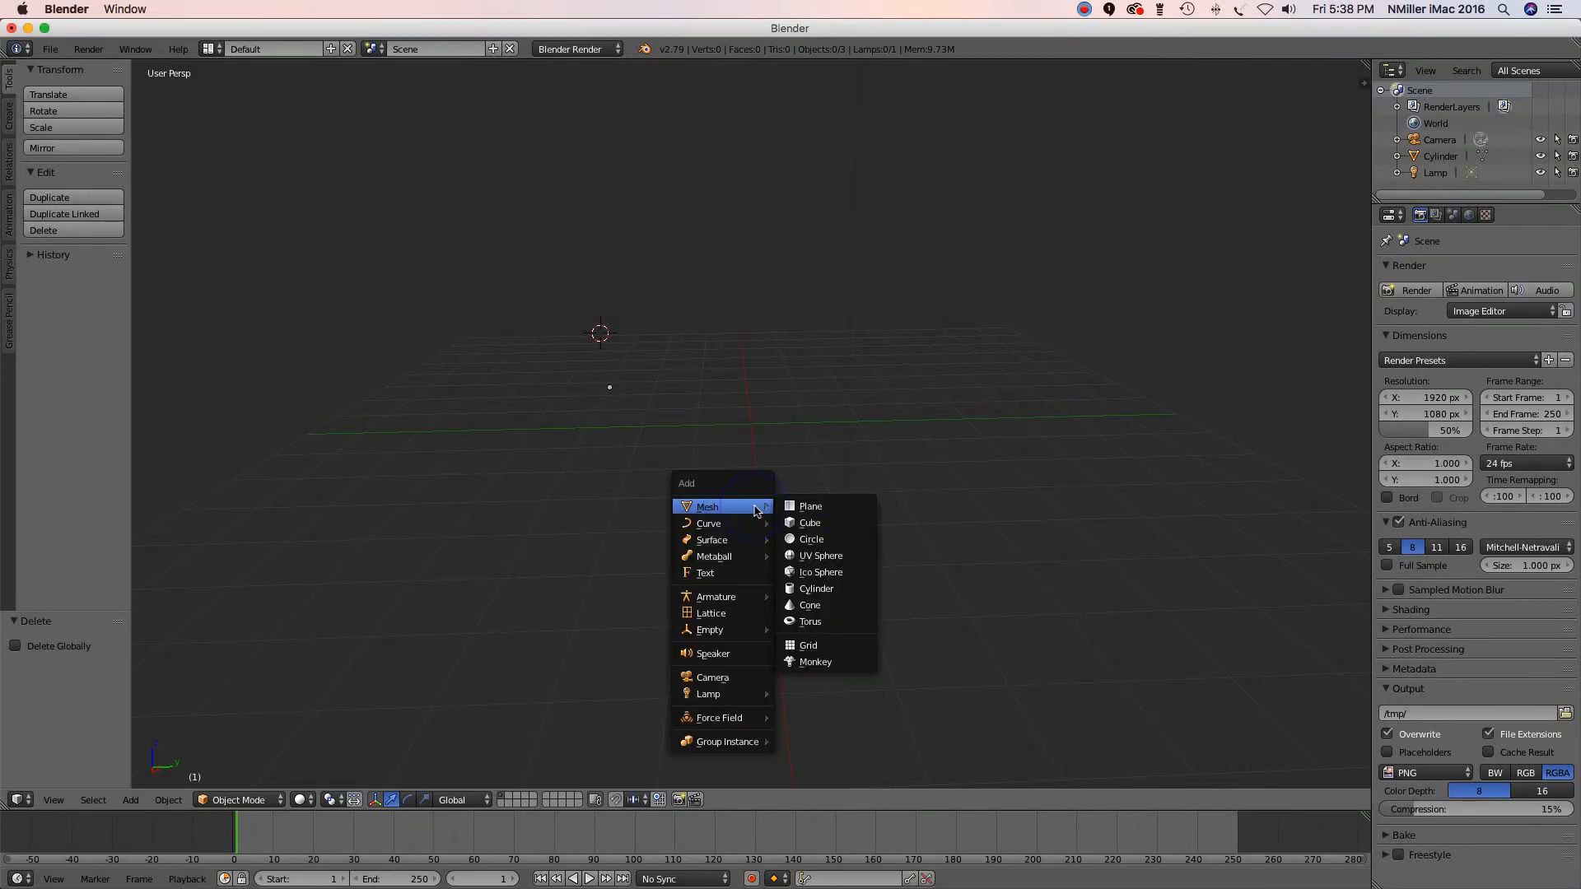
{"action": "mouse_move", "coordinate": [854, 586]}
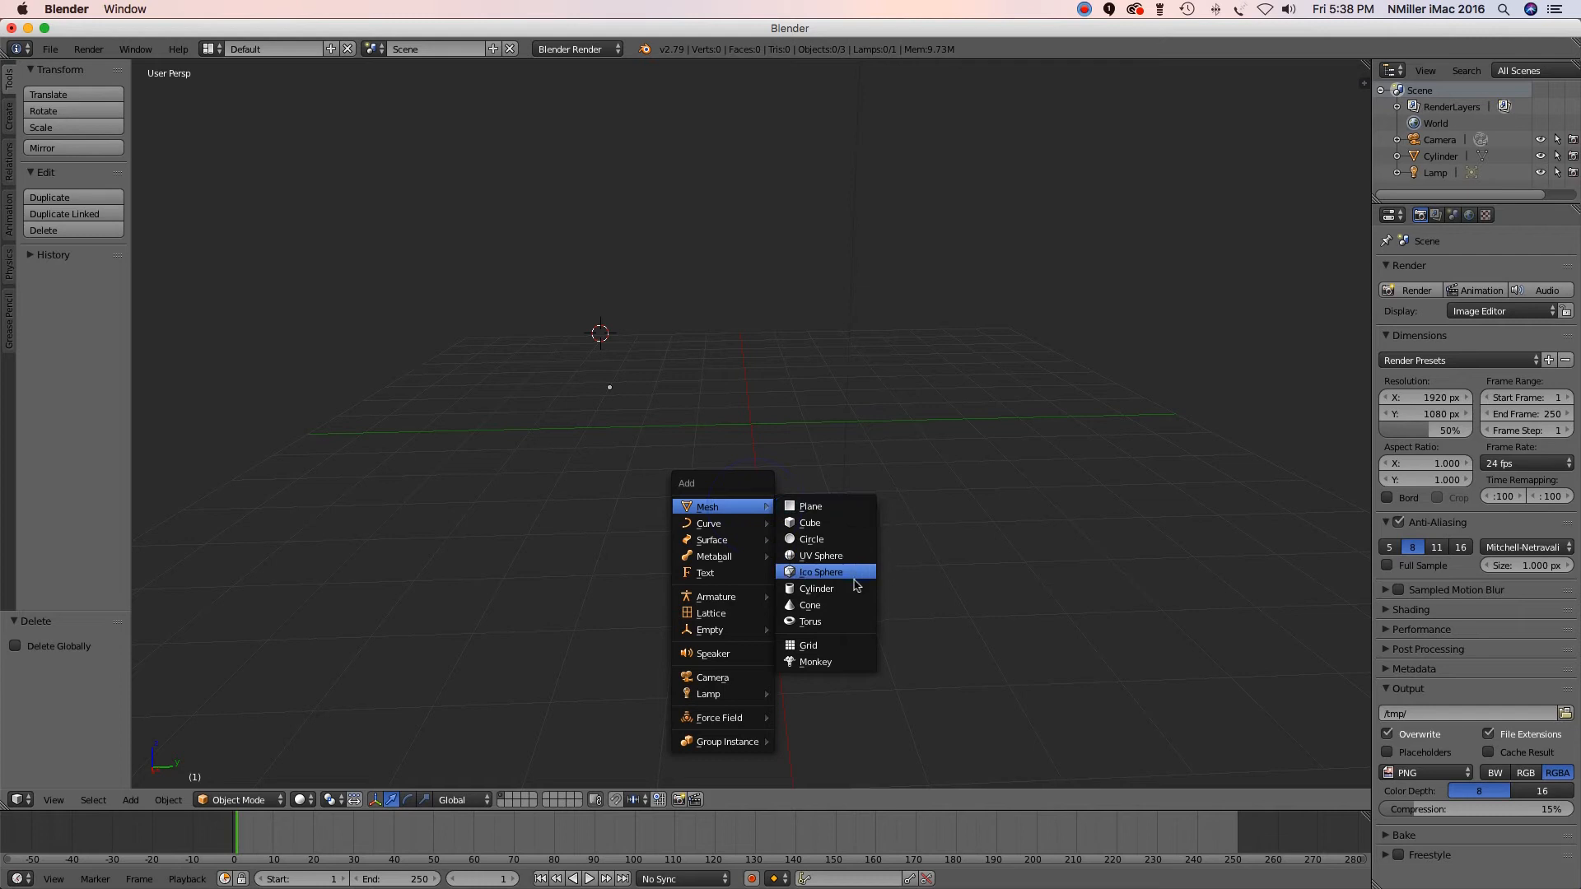
Add a new cylinder mesh, Cylinder.001, and move it slightly down along Z.
{"action": "left_click", "coordinate": [817, 588]}
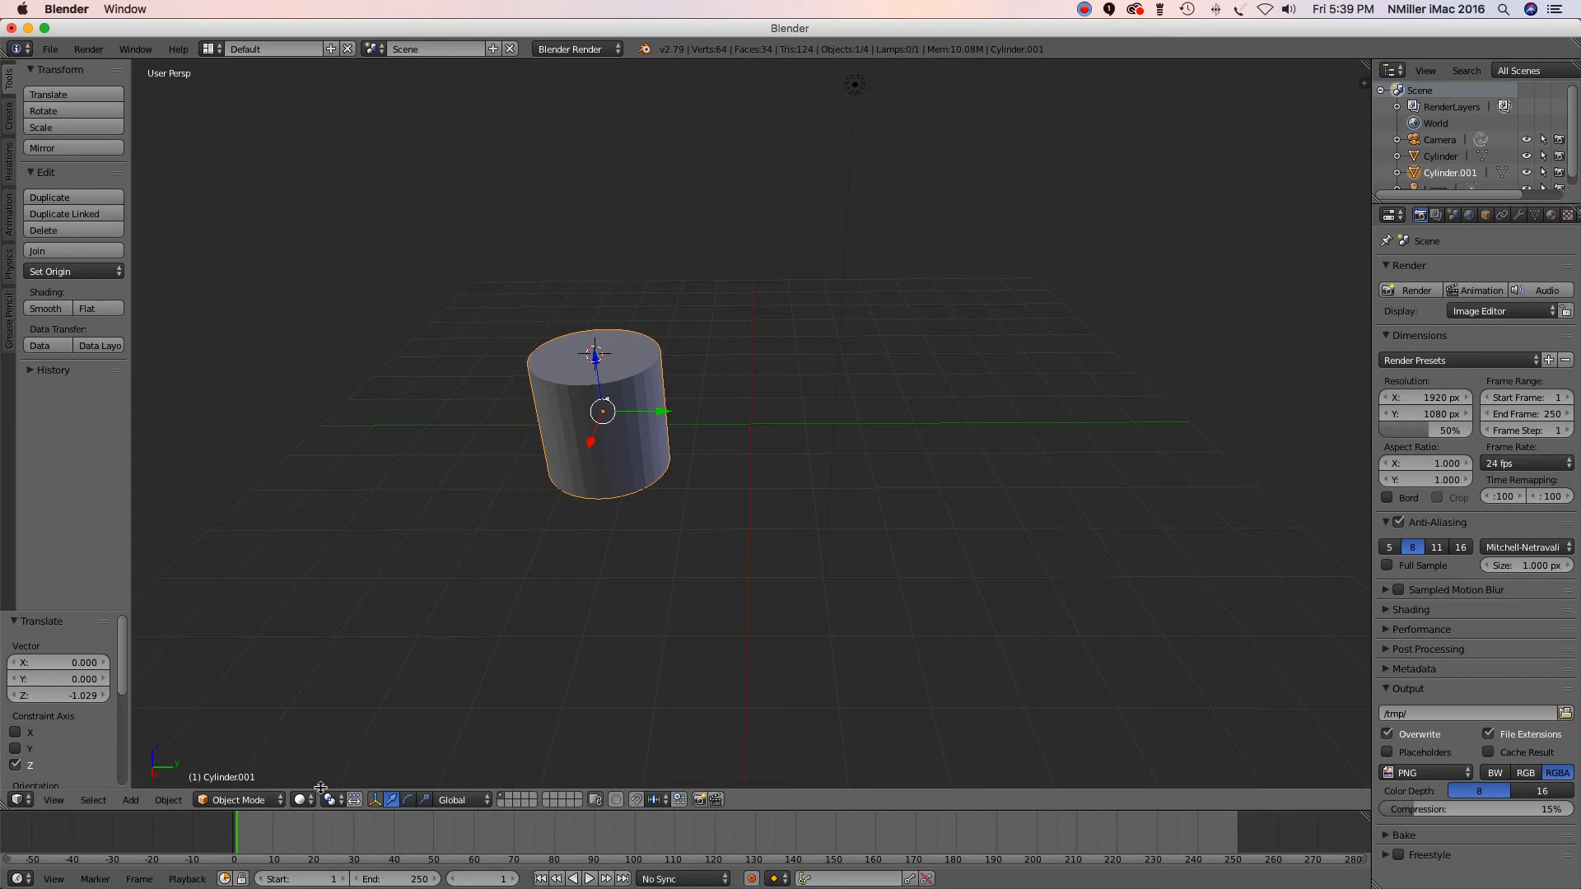
Switch the cylinder into Edit Mode from the mode dropdown.
{"action": "left_click", "coordinate": [239, 800]}
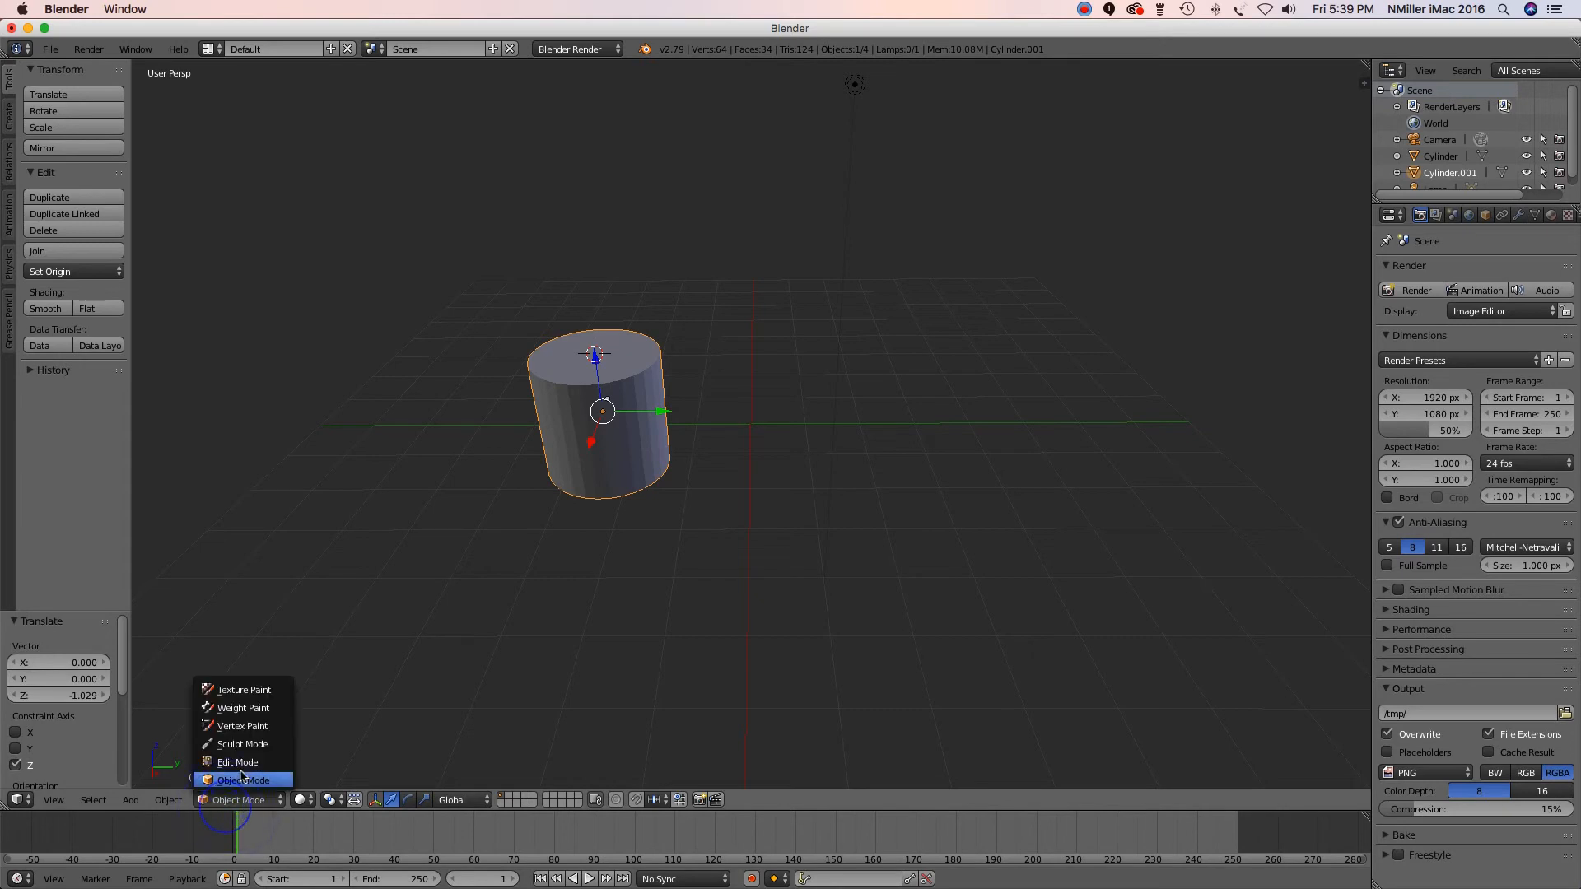
{"action": "left_click", "coordinate": [237, 761]}
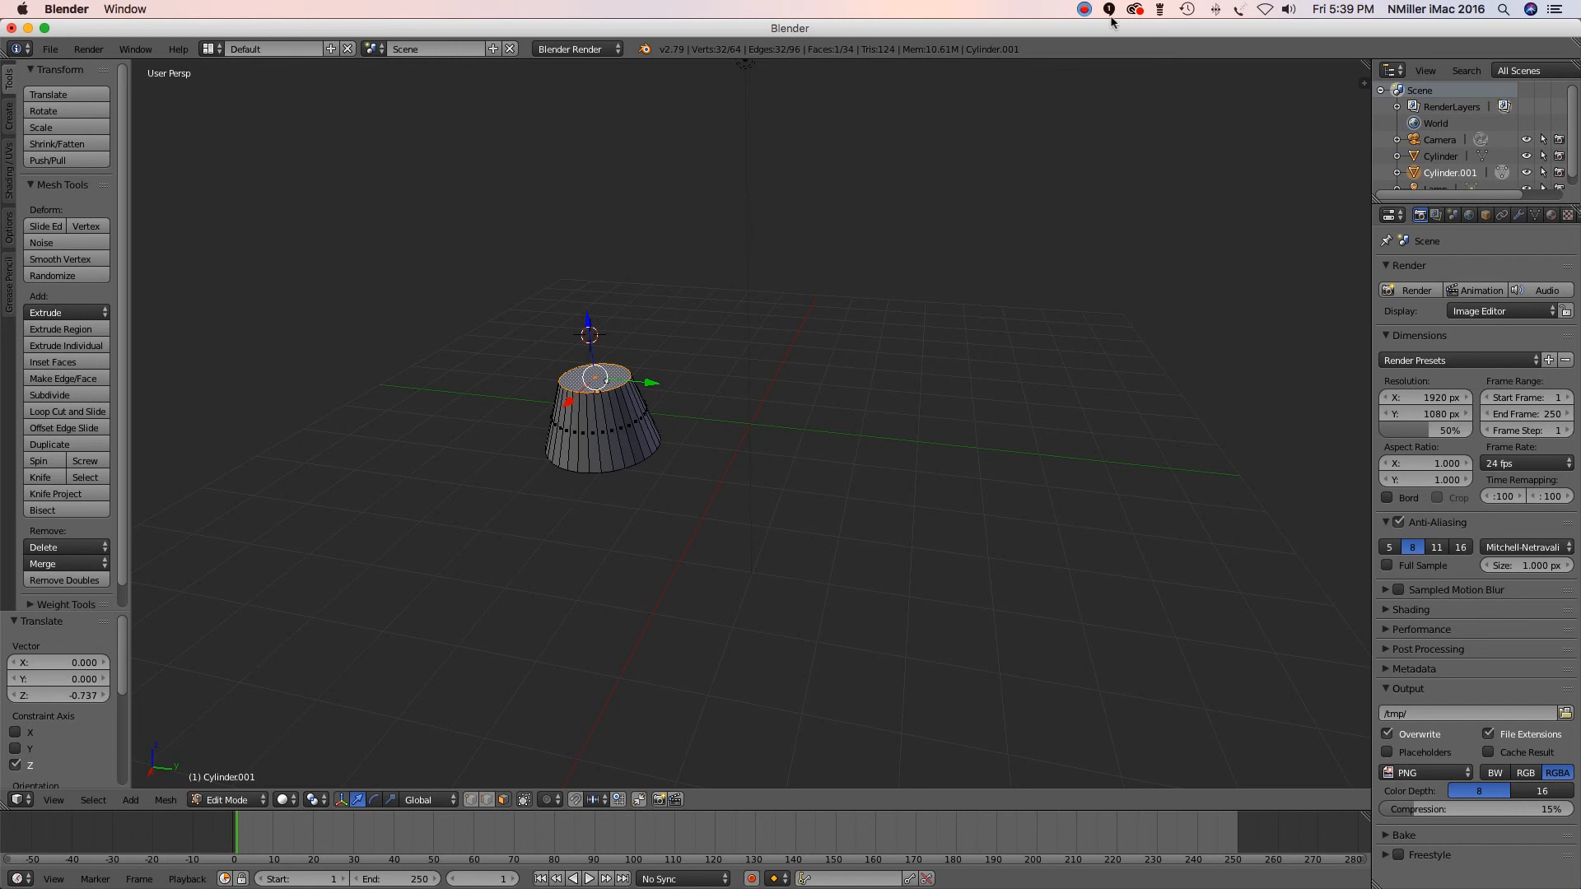
{"action": "mouse_move", "coordinate": [1089, 15]}
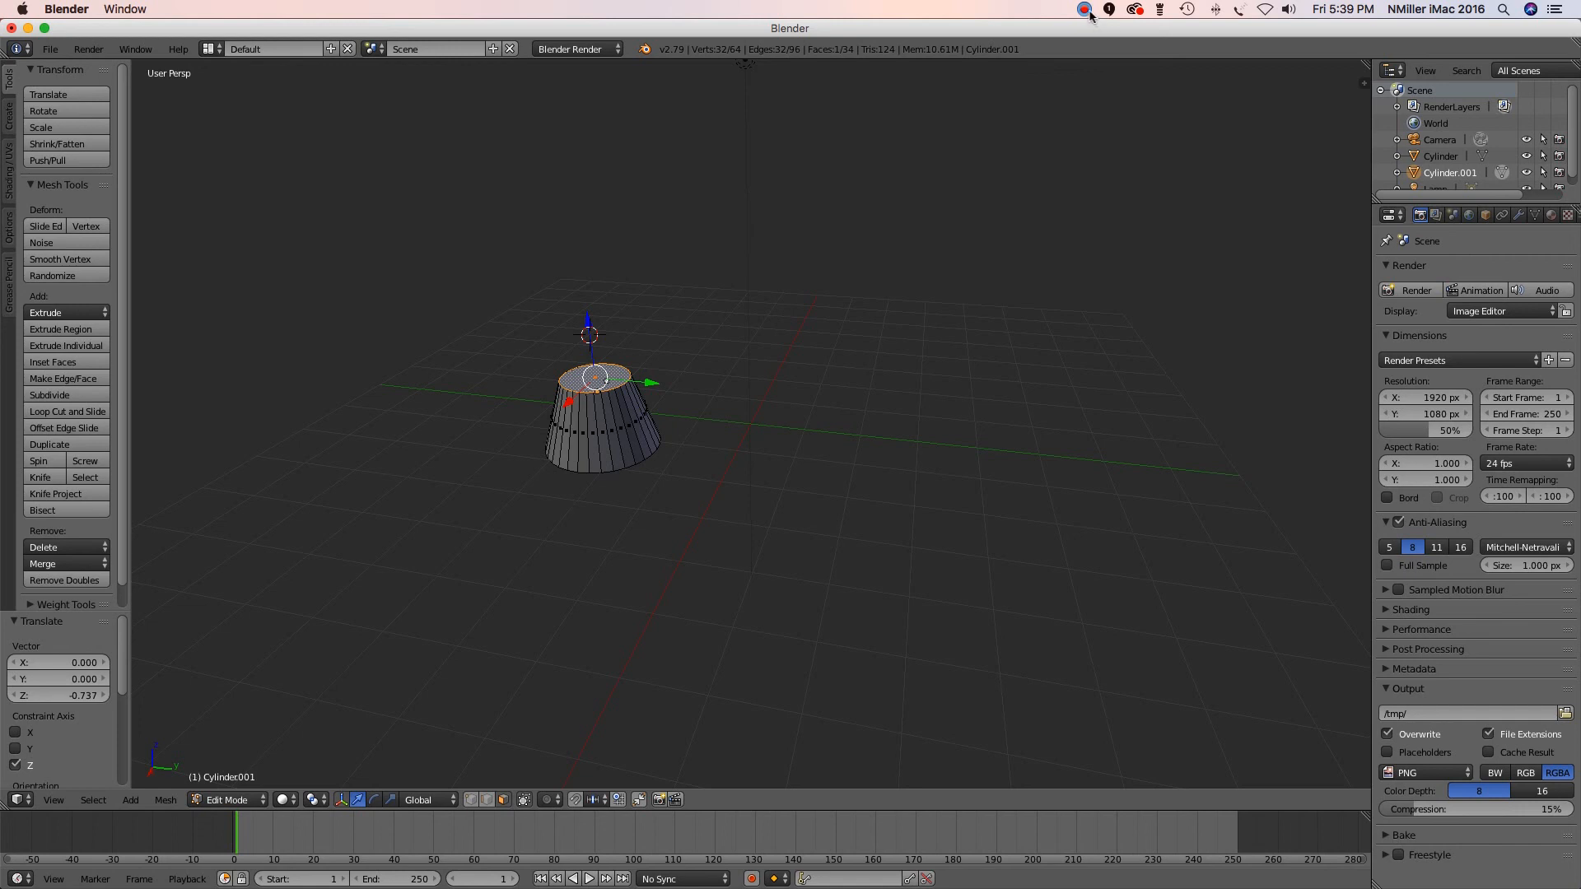